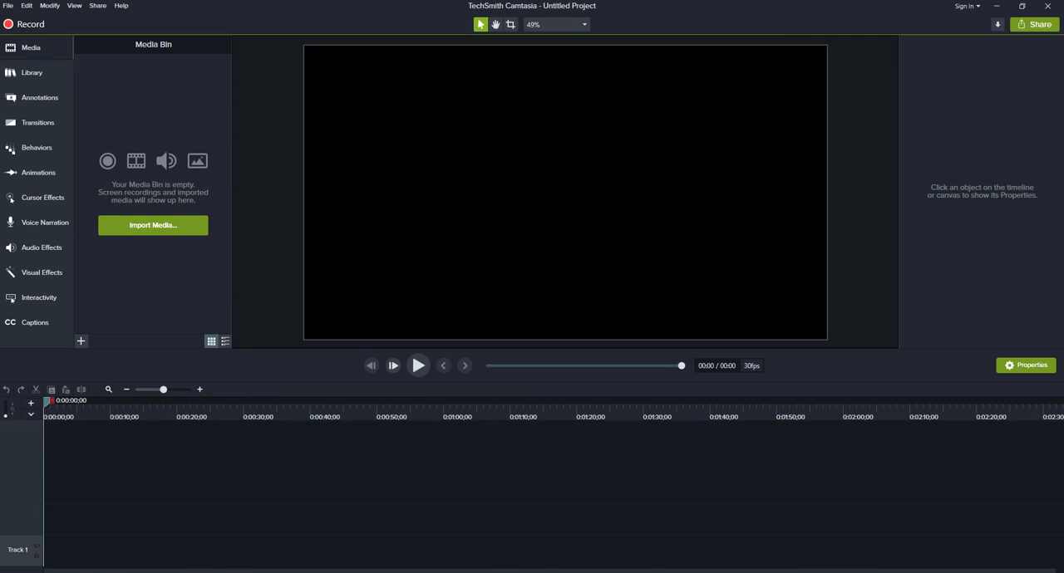
pyautogui.moveTo(373, 186)
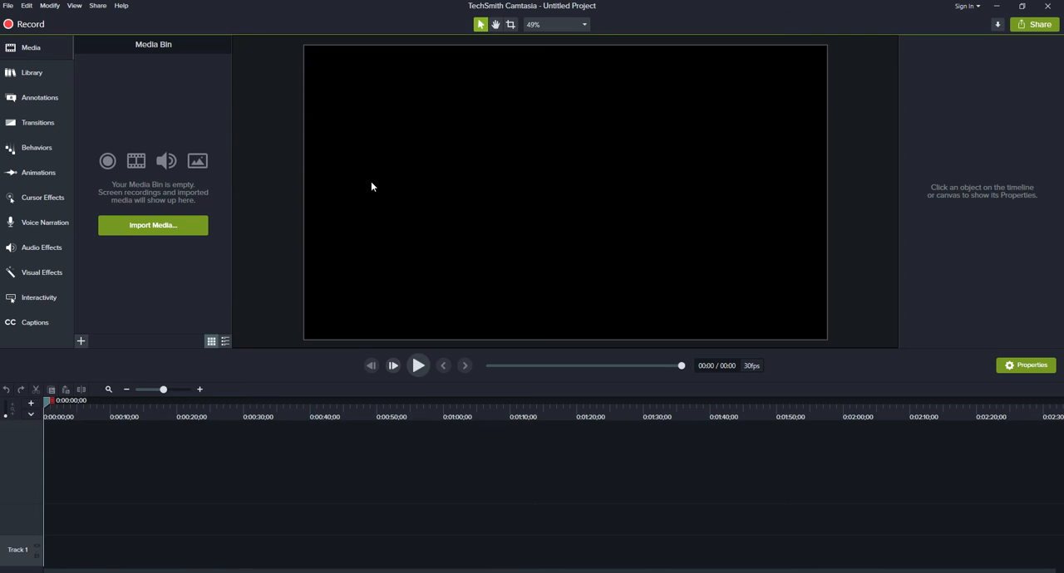
# Step: Run Check for Updates from the Help menu, getting the cannot-contact-TechSmith-server status
pyautogui.click(121, 5)
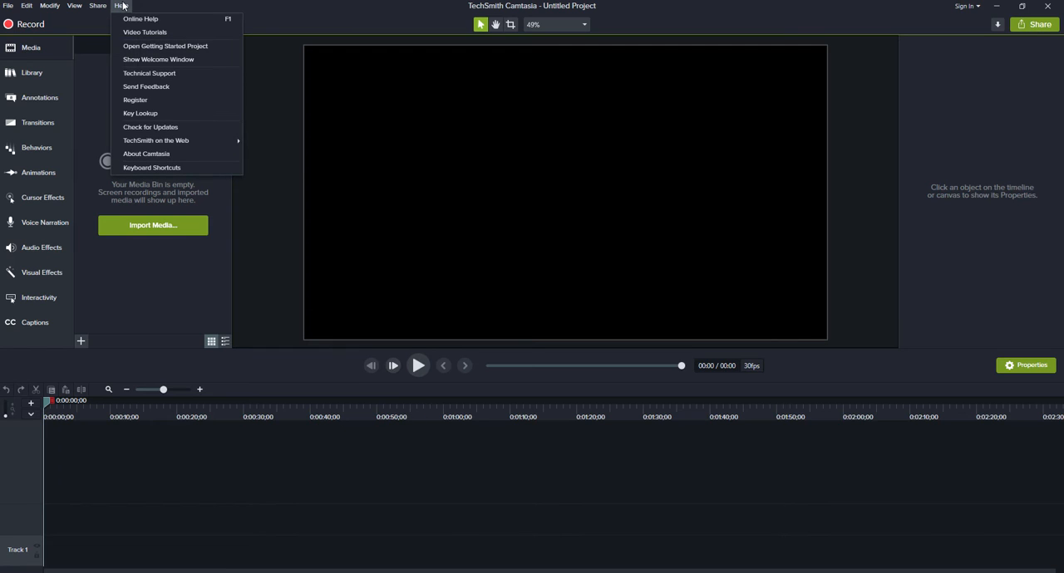
pyautogui.moveTo(150, 127)
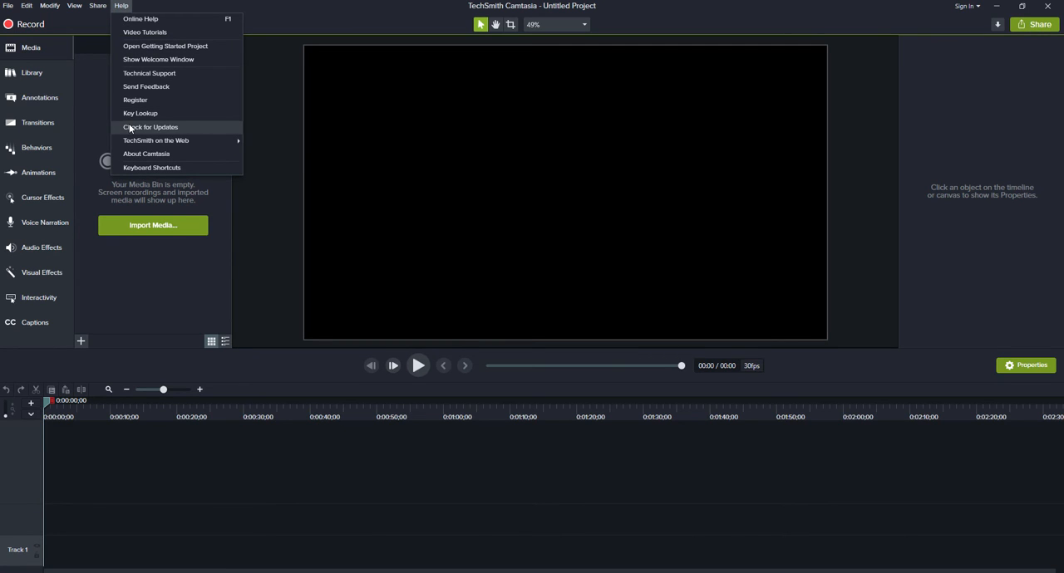
pyautogui.click(149, 126)
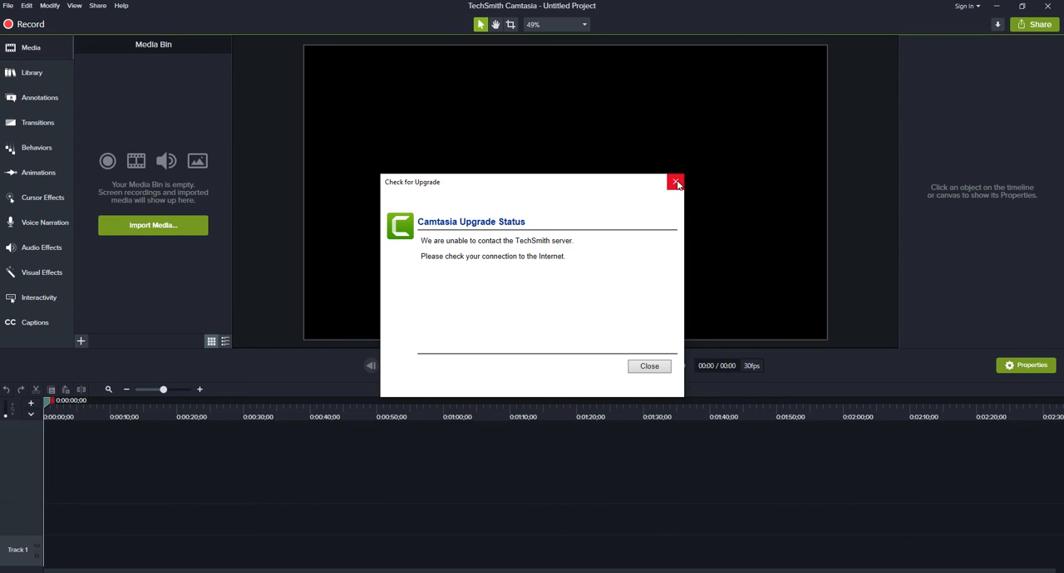
pyautogui.click(675, 183)
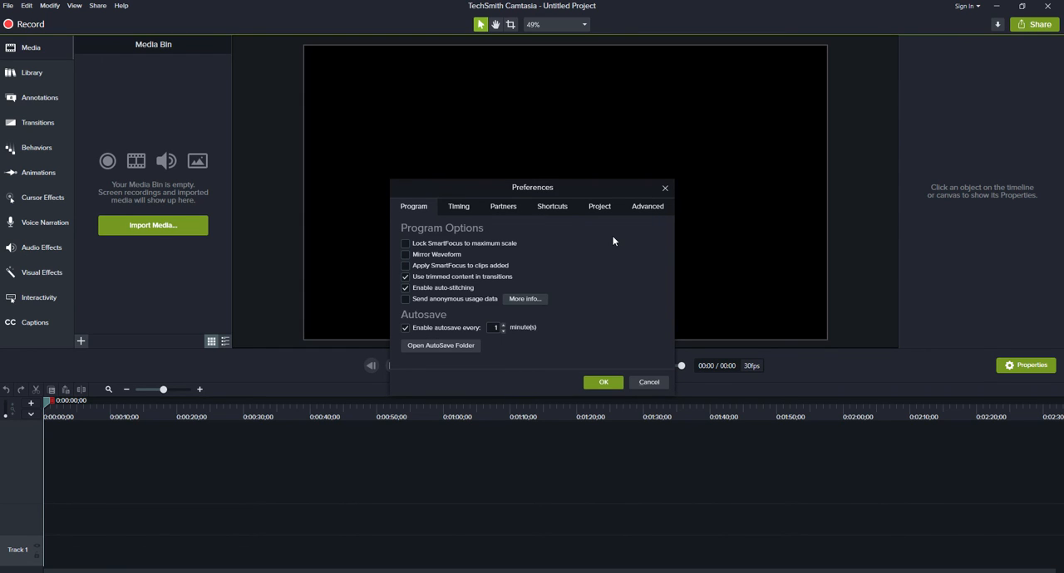
# Step: In Advanced preferences, enable automatic upgrade check and Prompt before upgrade check
pyautogui.click(648, 206)
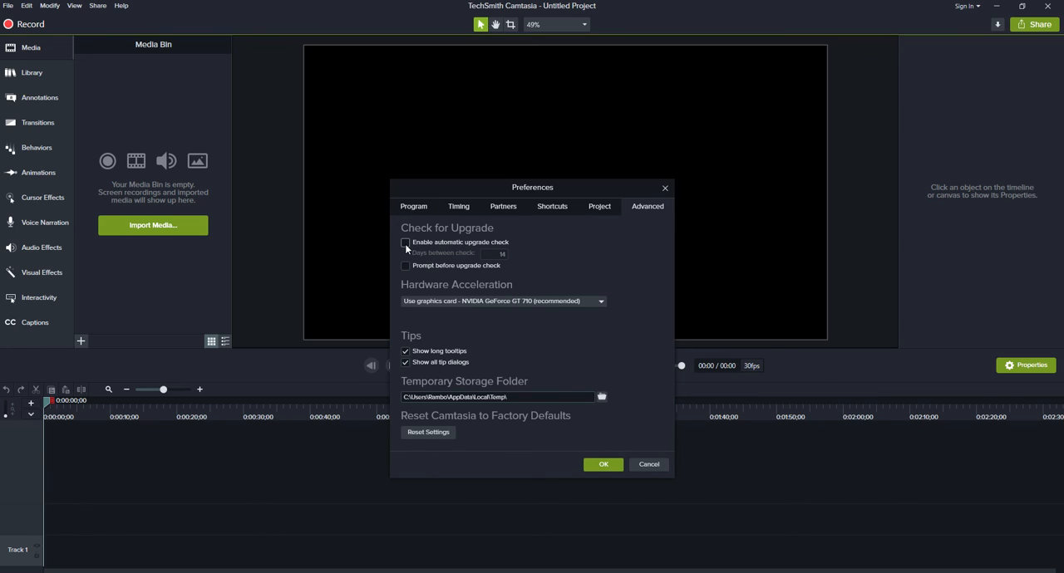
pyautogui.click(405, 243)
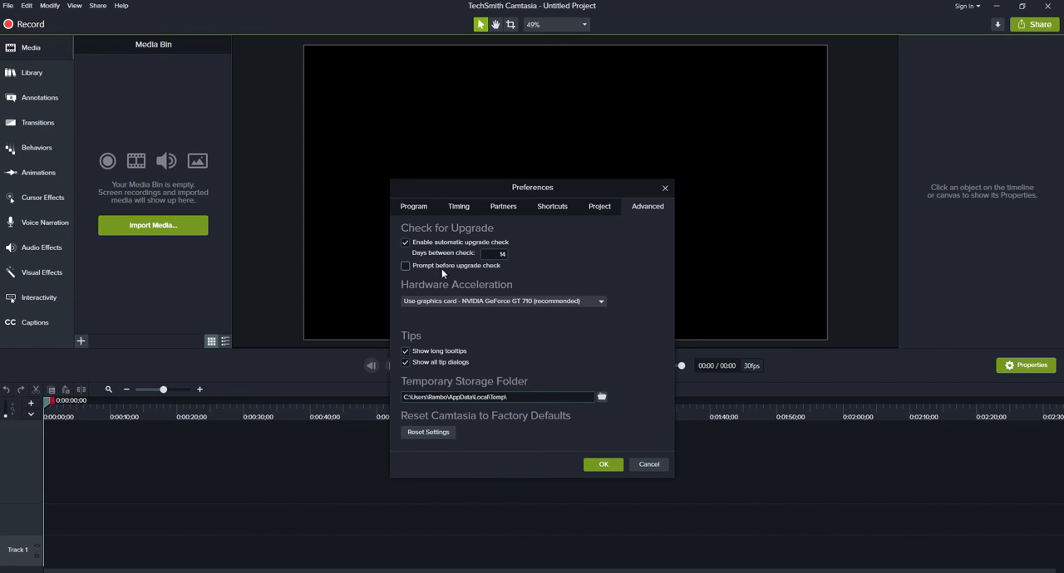
pyautogui.click(406, 266)
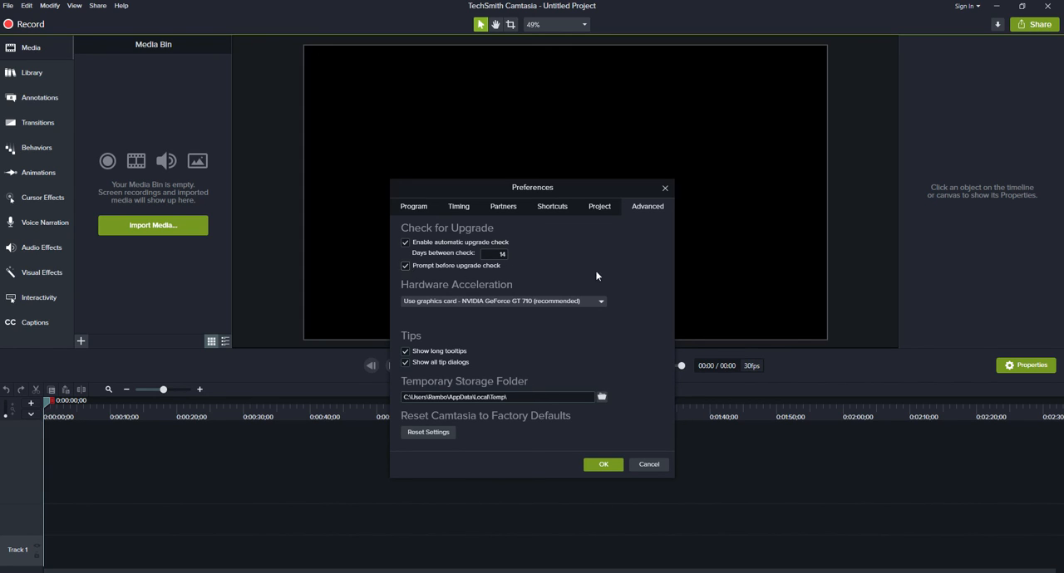